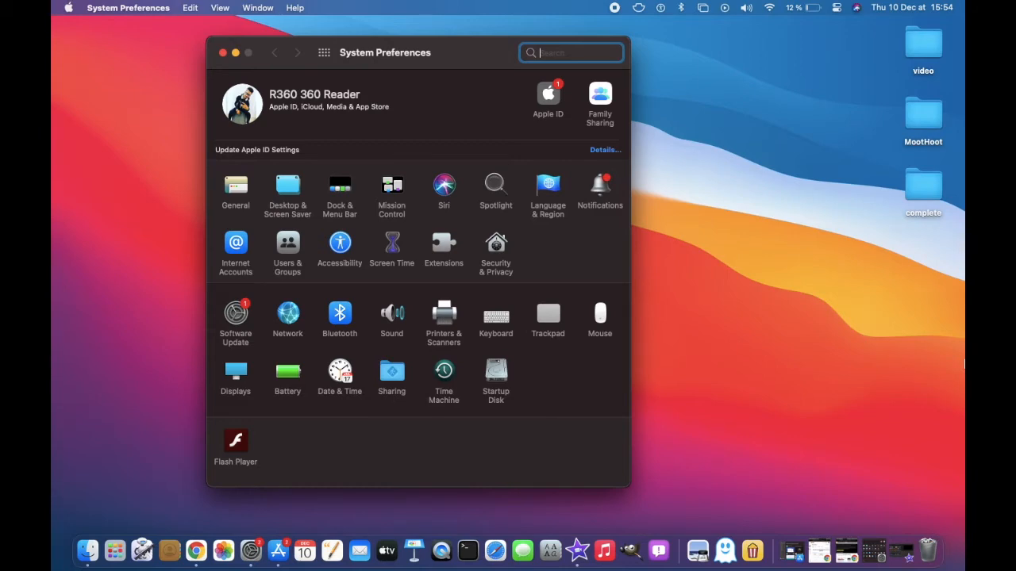
{"action": "mouse_move", "coordinate": [755, 400]}
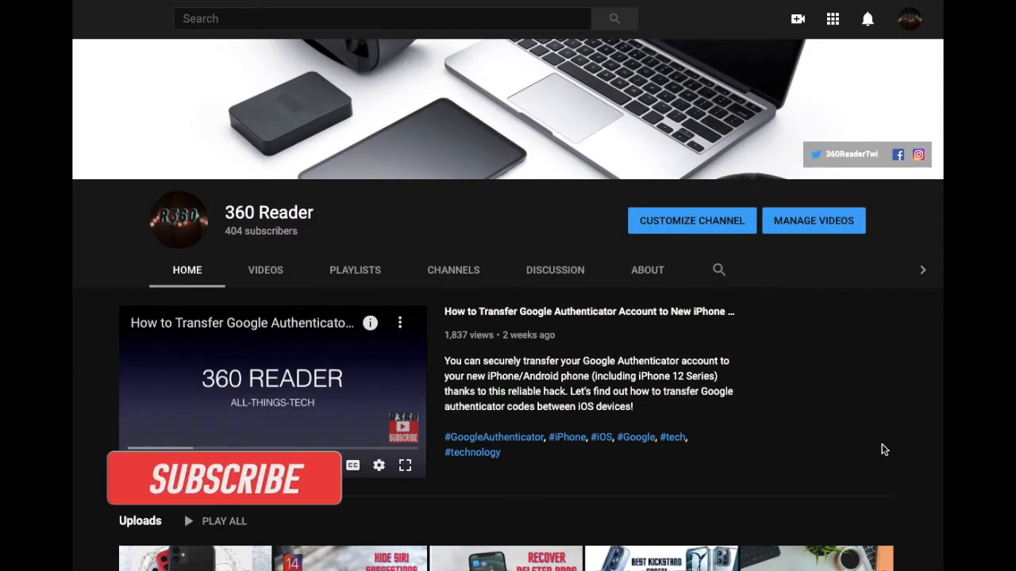
Step: Reopen System Preferences from the Apple menu to its main pane listing
{"action": "left_click", "coordinate": [222, 478]}
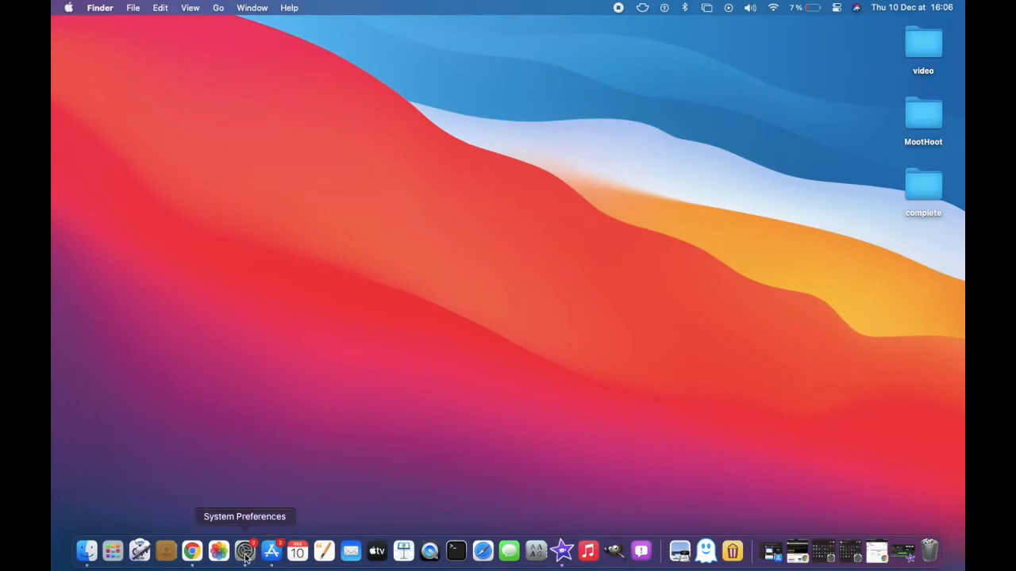
{"action": "left_click", "coordinate": [244, 549]}
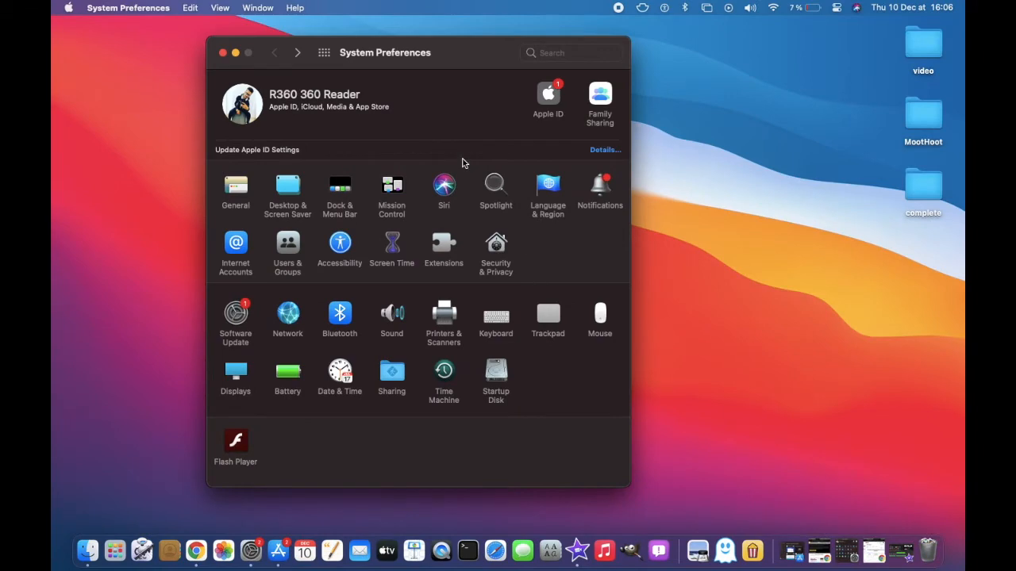
{"action": "left_click", "coordinate": [68, 6]}
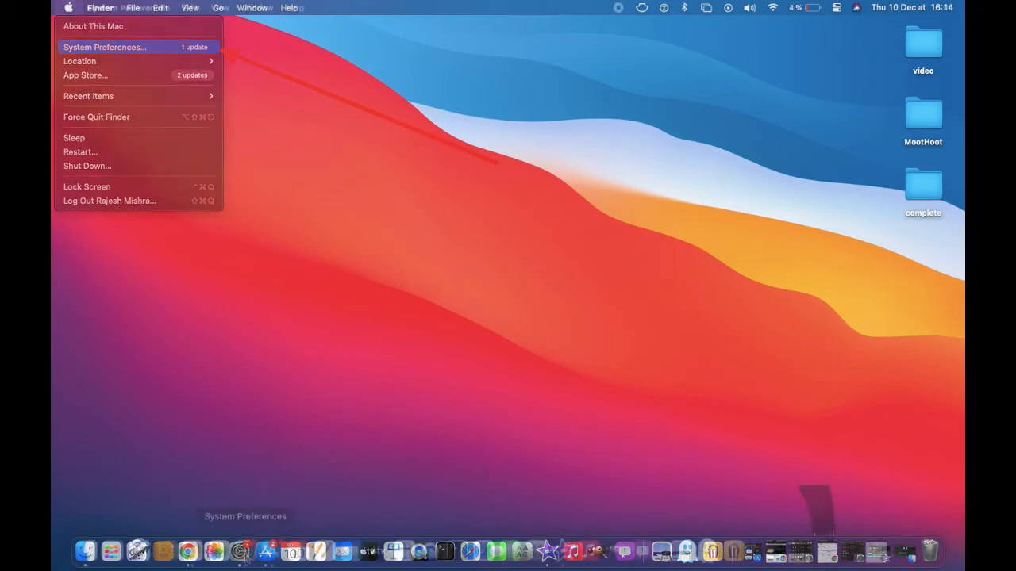
{"action": "left_click", "coordinate": [105, 48]}
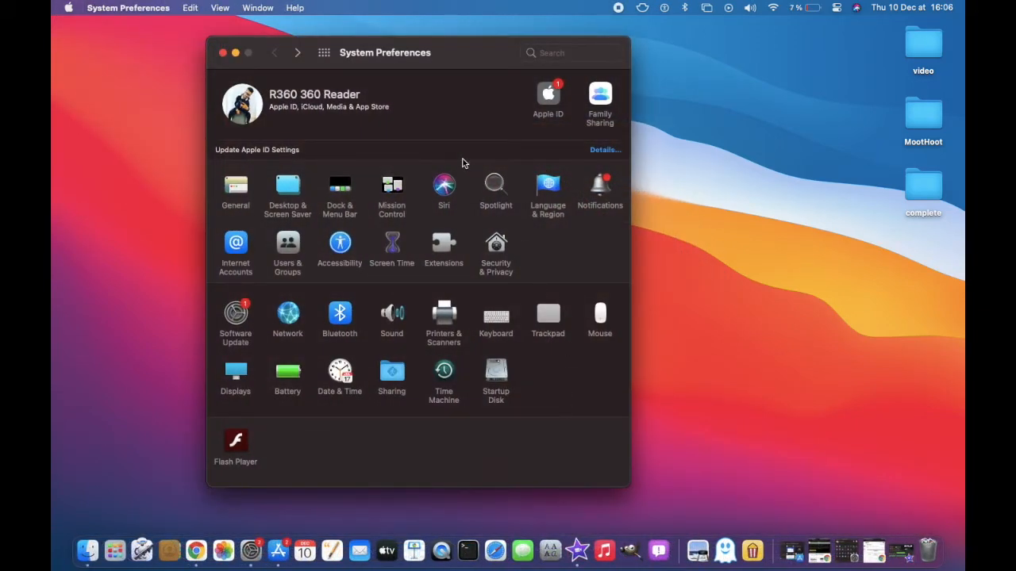
Step: Go to Dock & Menu Bar and select Fast User Switching under Other Modules
{"action": "left_click", "coordinate": [340, 190]}
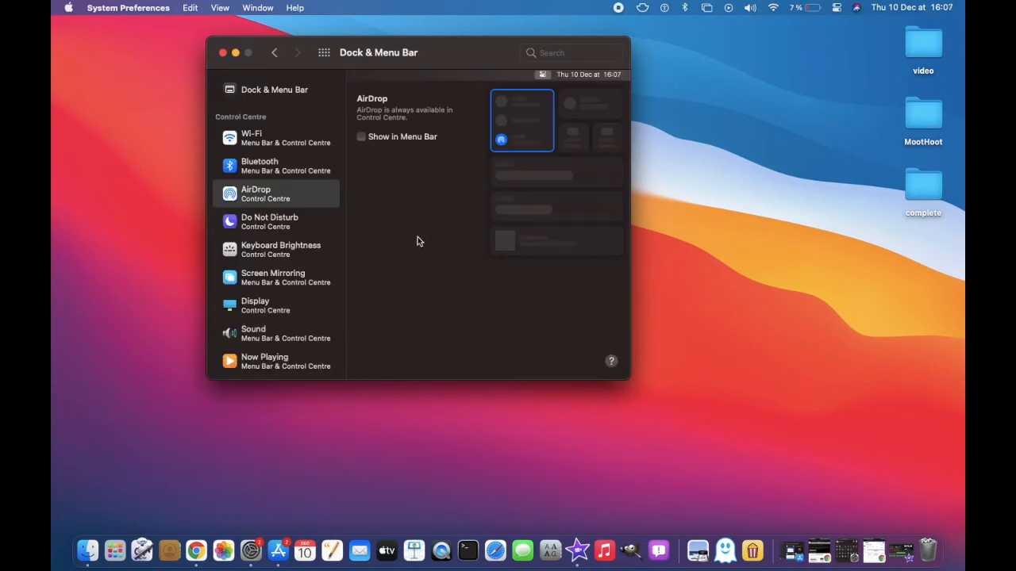
{"action": "scroll", "scroll_direction": "down", "scroll_amount": 3}
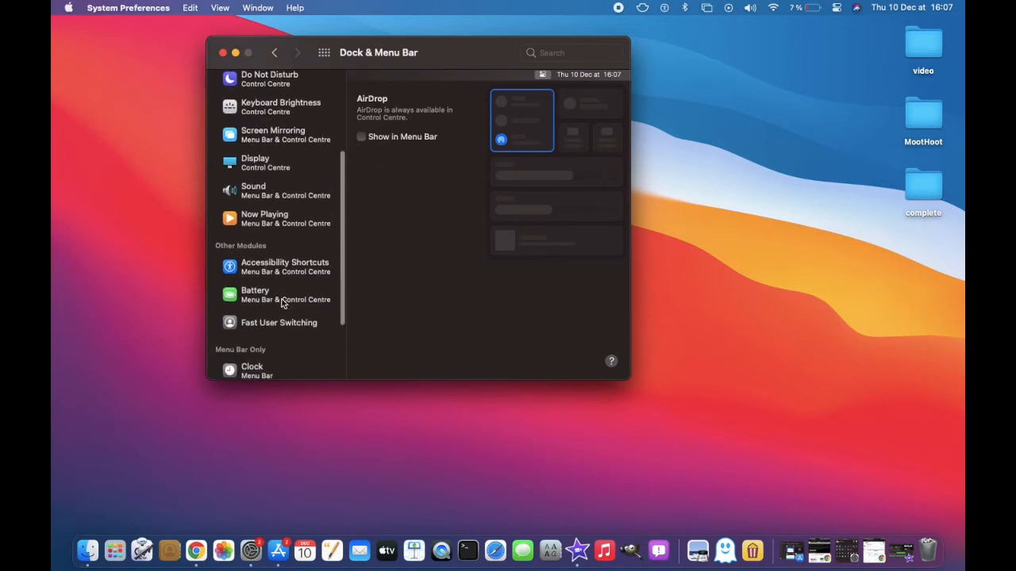
{"action": "scroll", "scroll_direction": "down", "scroll_amount": 3}
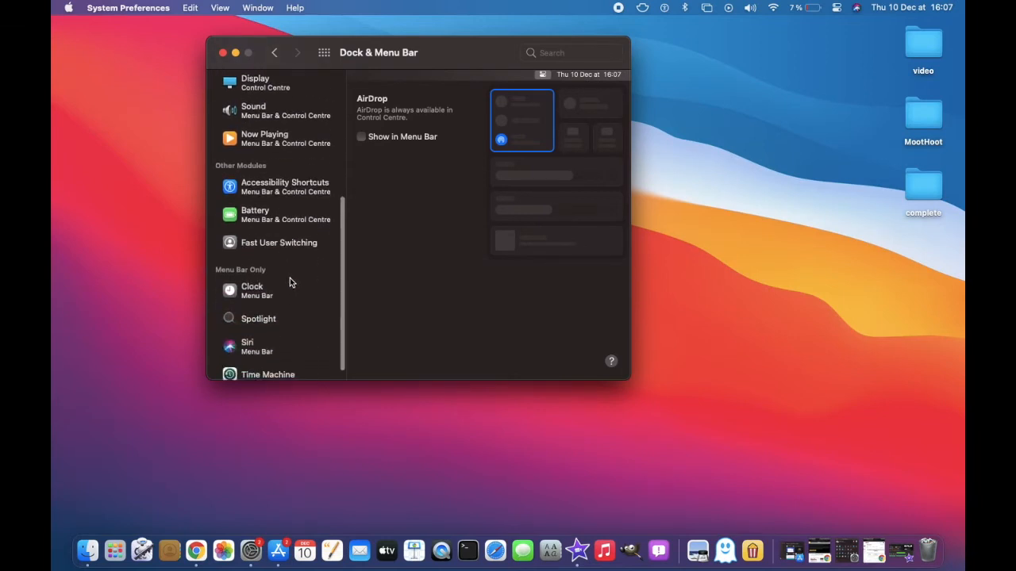
{"action": "left_click", "coordinate": [279, 241]}
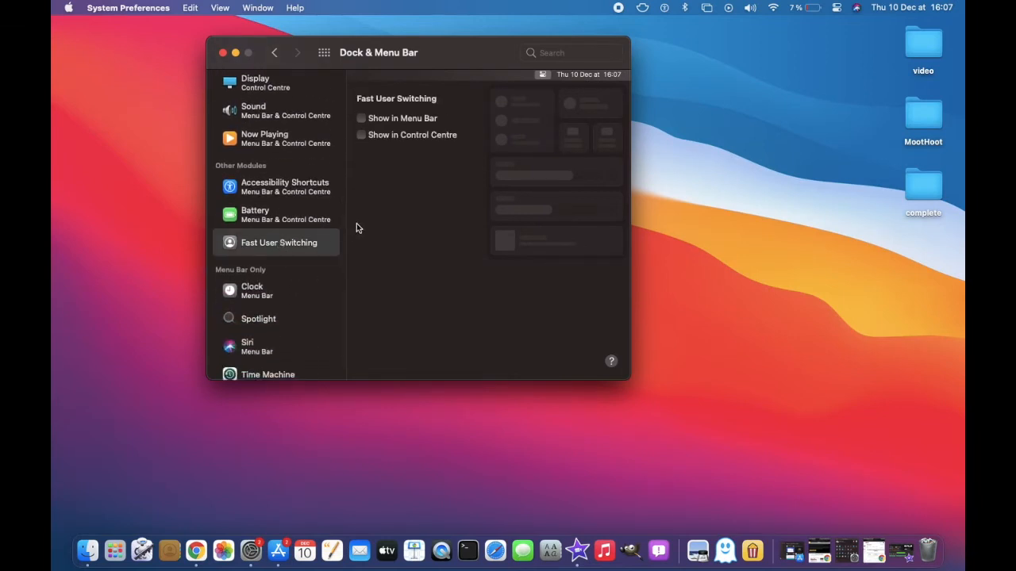
Step: Tick Show in Menu Bar and Show in Control Centre, then check the switcher in Control Centre
{"action": "left_click", "coordinate": [362, 135]}
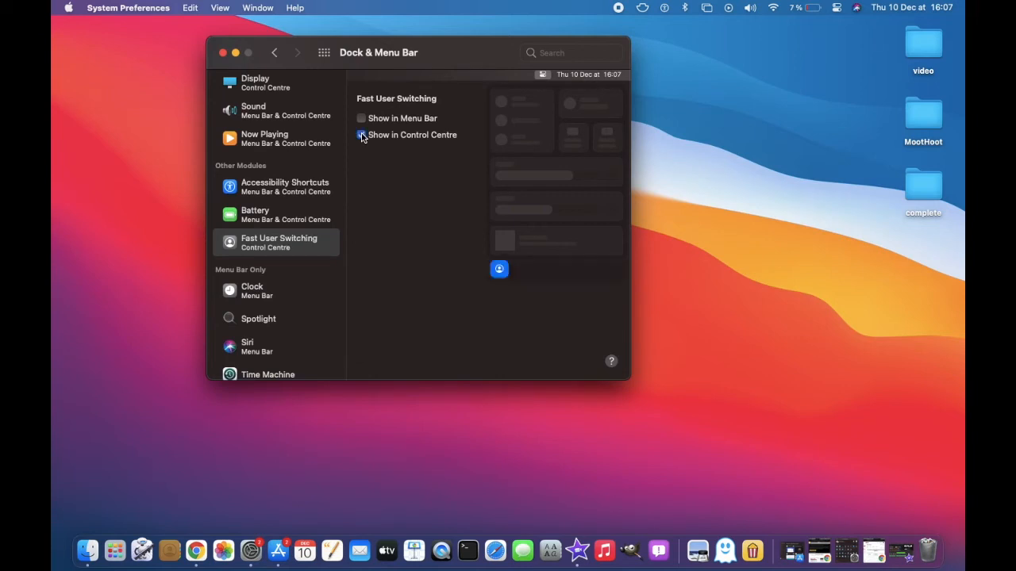
{"action": "left_click", "coordinate": [362, 135]}
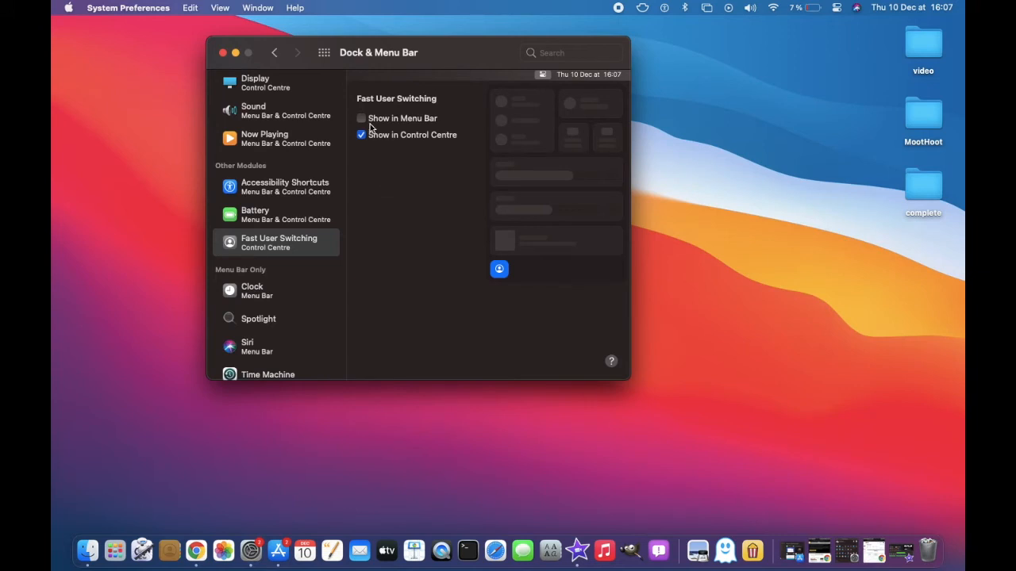
{"action": "left_click", "coordinate": [362, 118]}
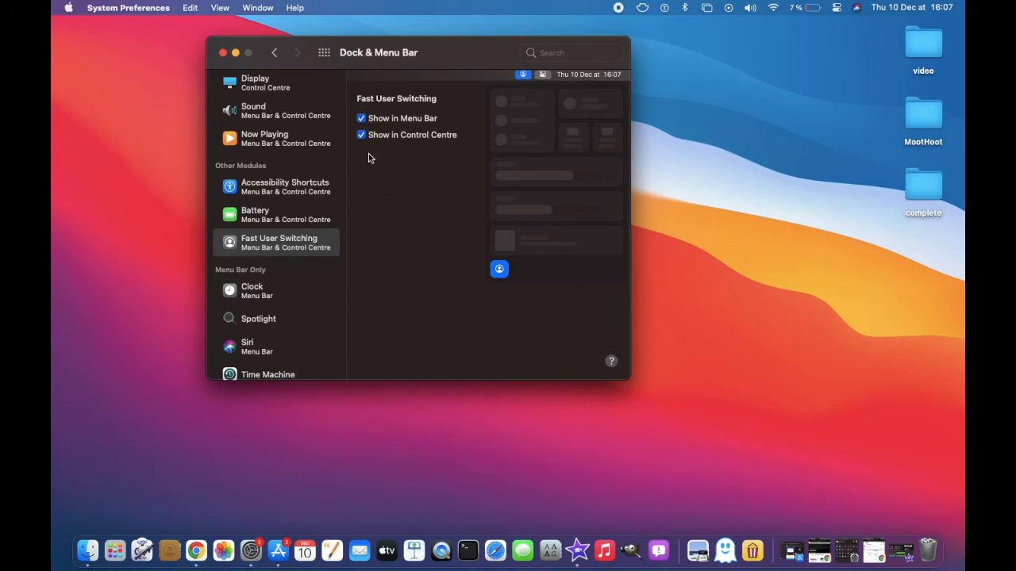
{"action": "mouse_move", "coordinate": [369, 173]}
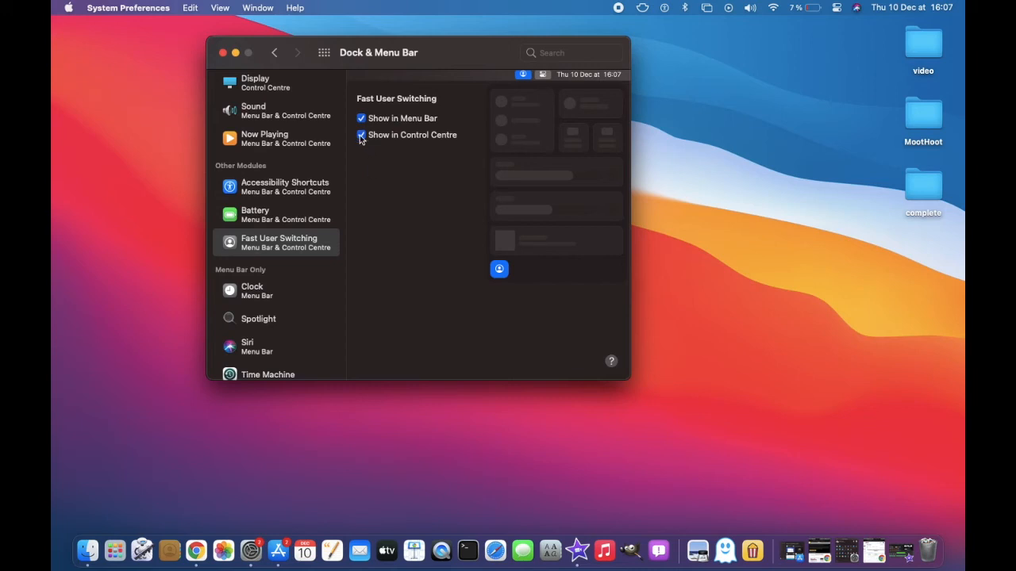
{"action": "left_click", "coordinate": [361, 135]}
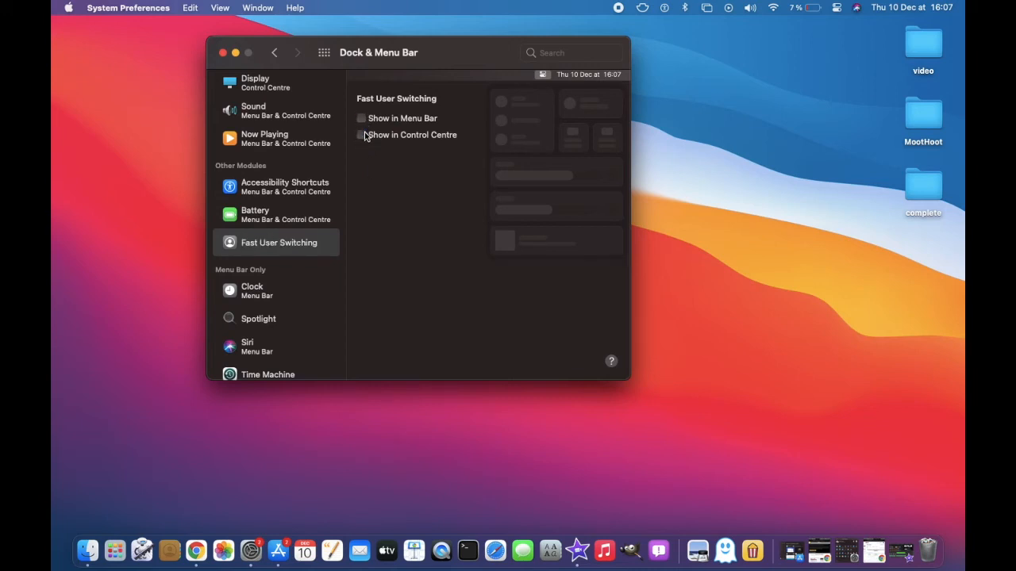
{"action": "left_click", "coordinate": [362, 117]}
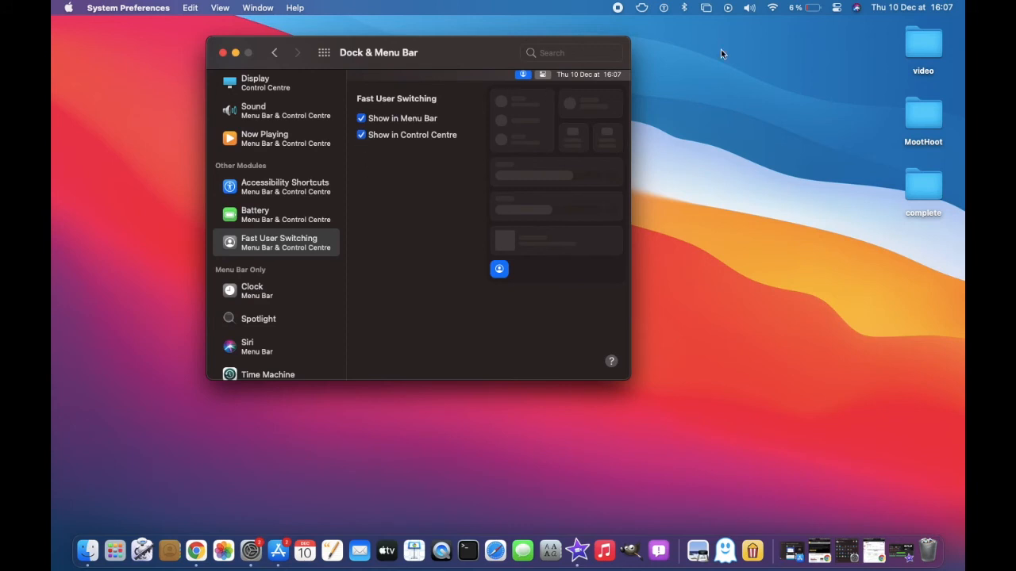
{"action": "left_click", "coordinate": [835, 7]}
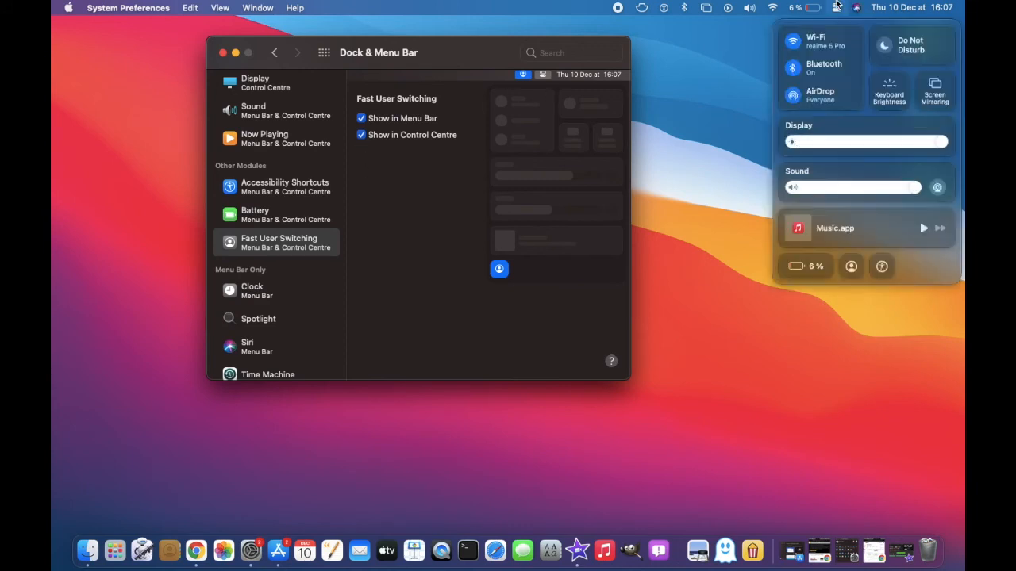